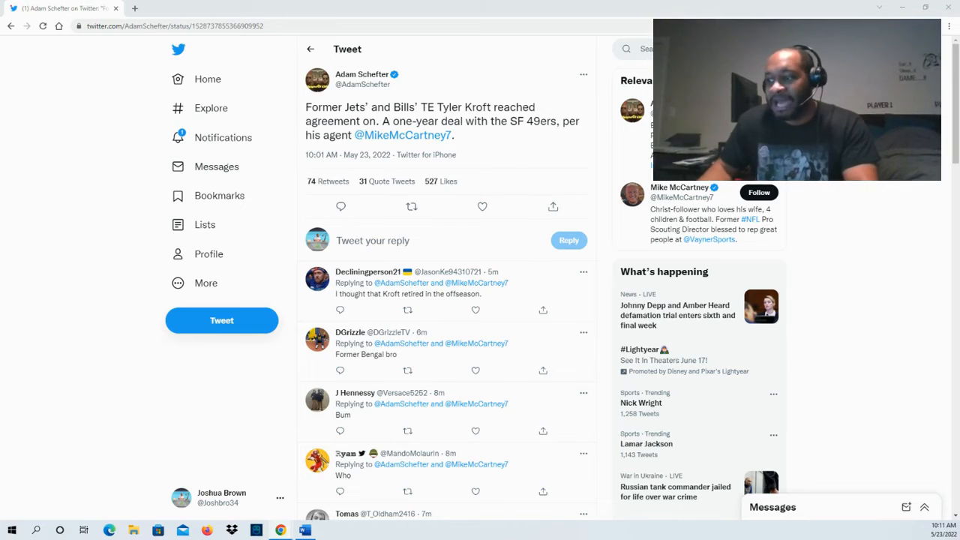
click(483, 207)
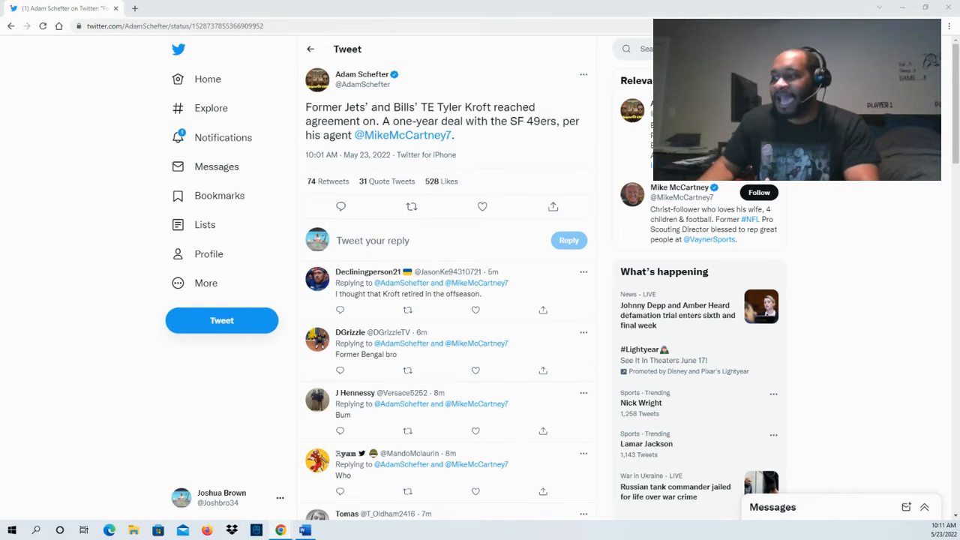